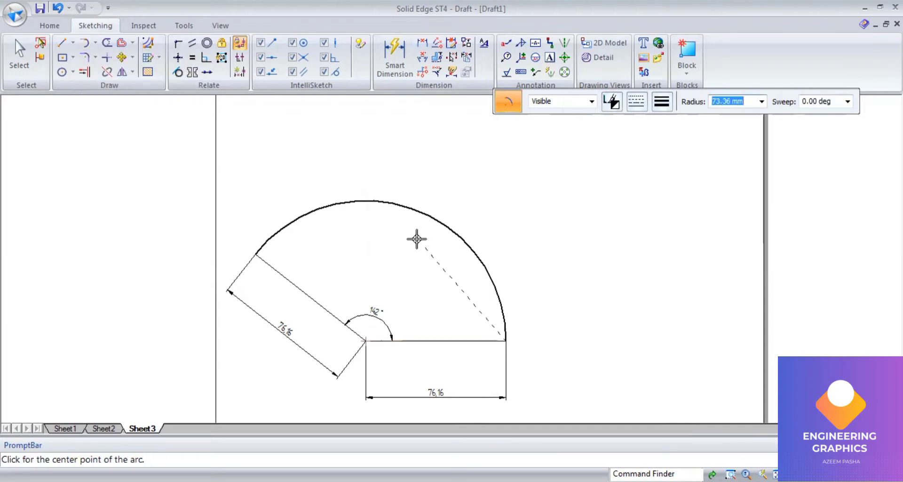
- Draw a radius-76.16 arc from the right radius endpoint up toward the top
text(76.16)
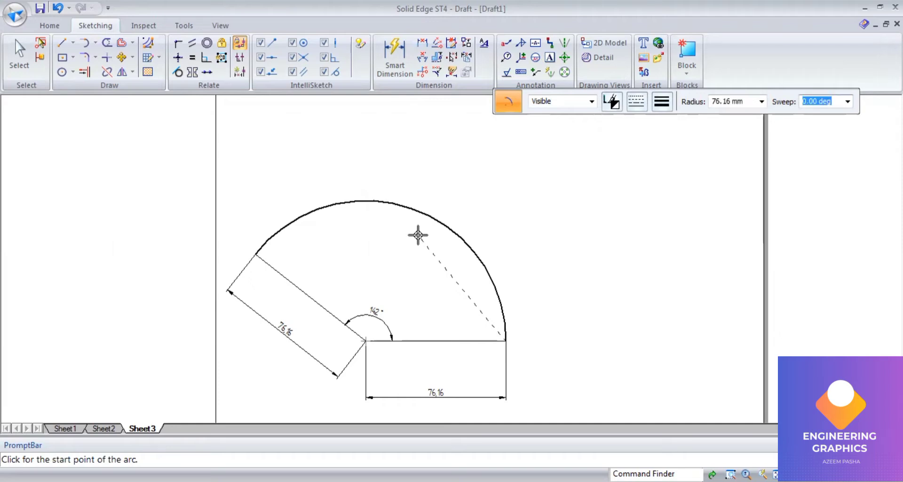
click(417, 233)
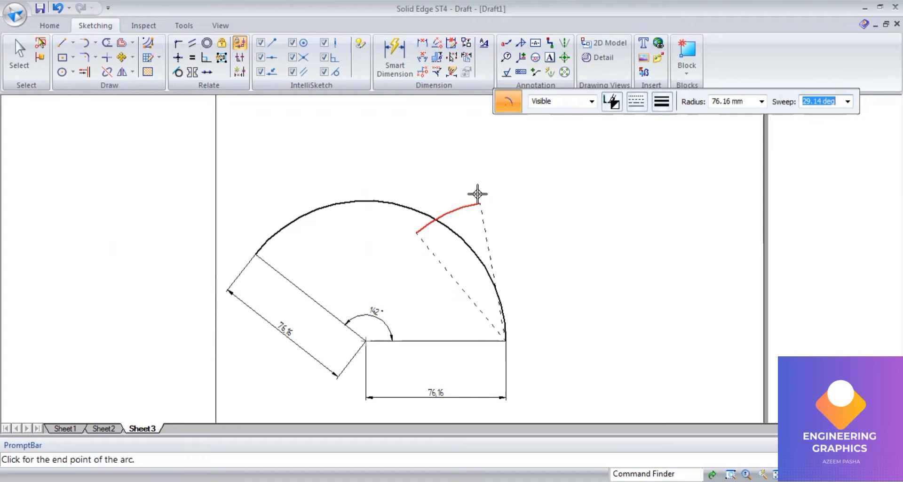
click(477, 193)
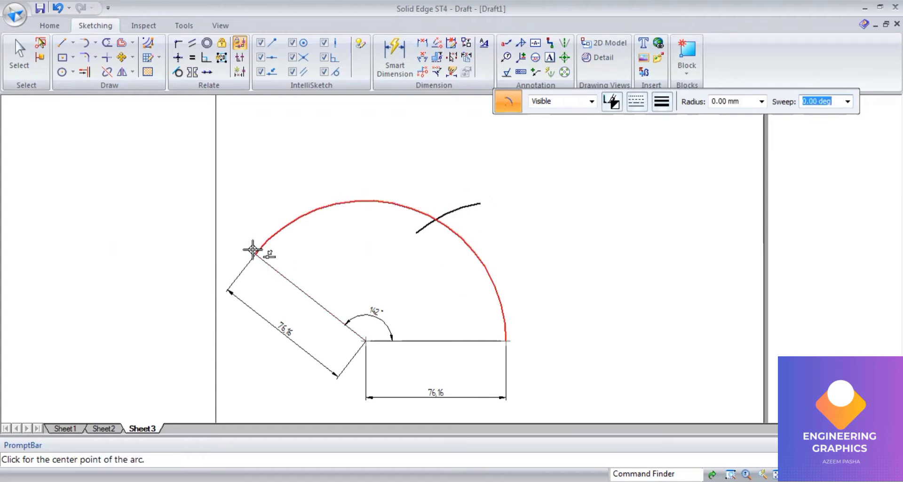
- Draw a second radius-76.16 arc centred on the left radius end, then extend the arcs to intersect
click(254, 252)
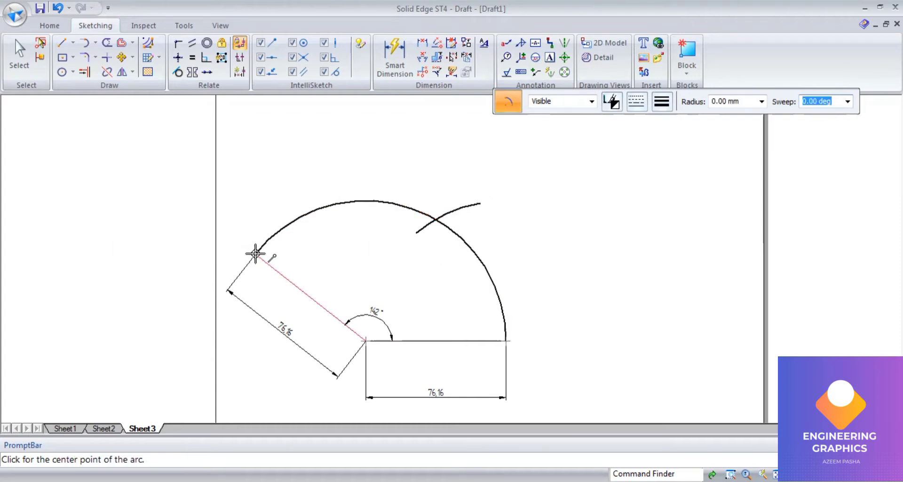
click(254, 254)
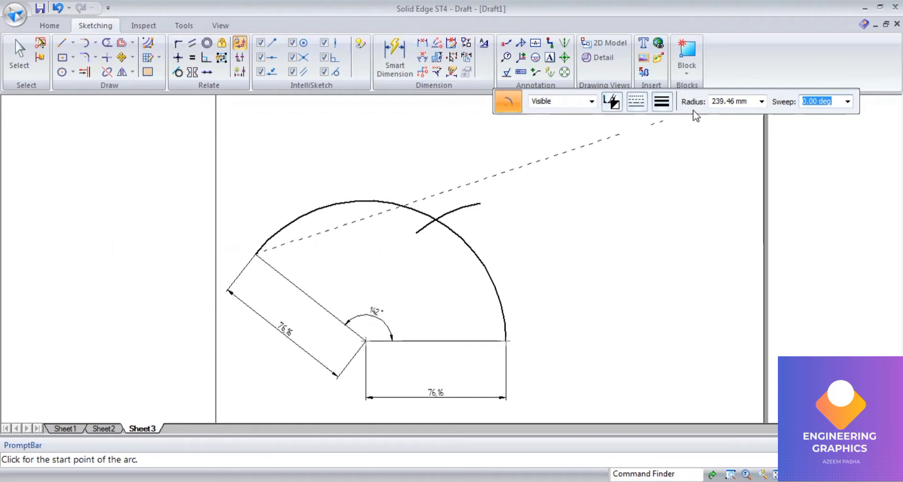
text(76)
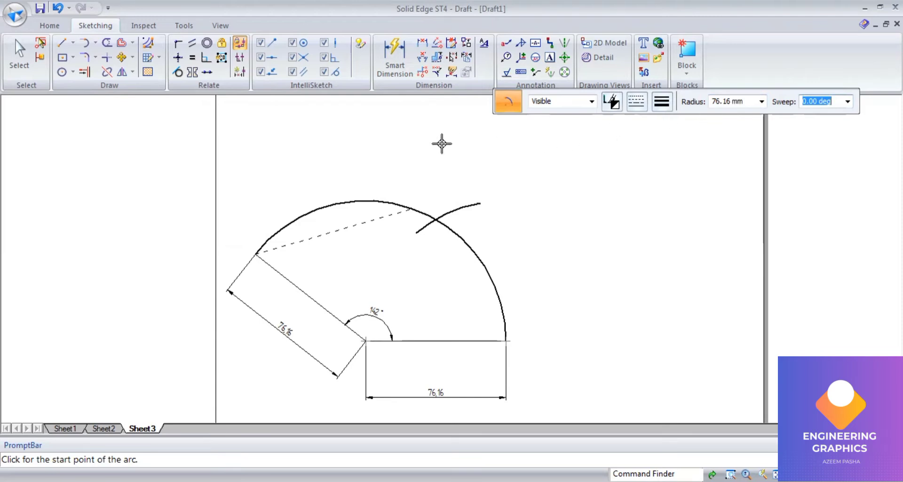
mouse_move(458, 268)
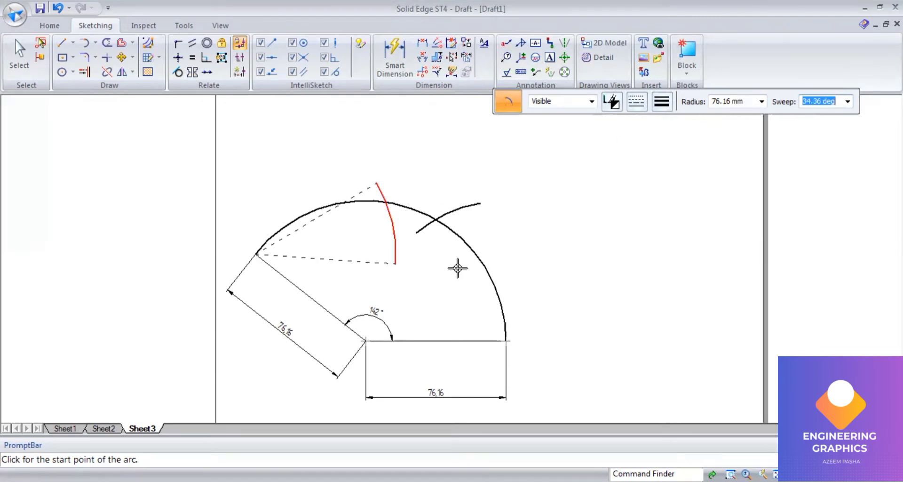
click(84, 72)
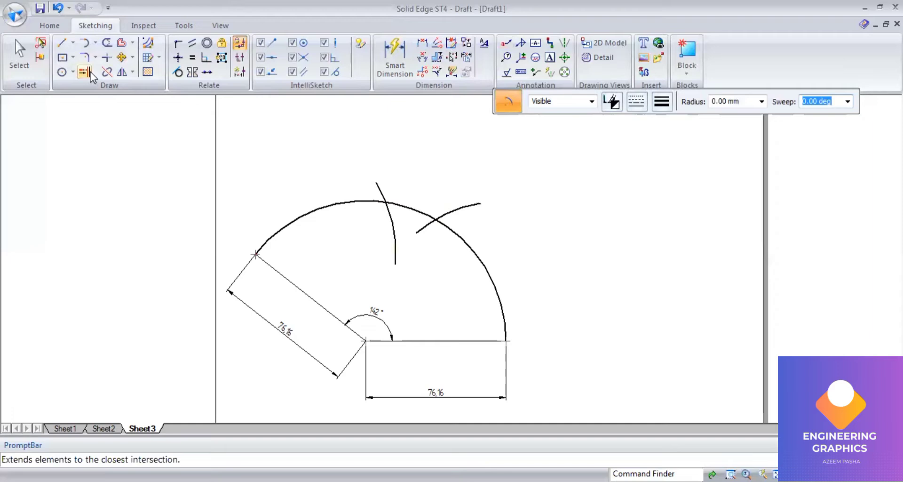
mouse_move(403, 188)
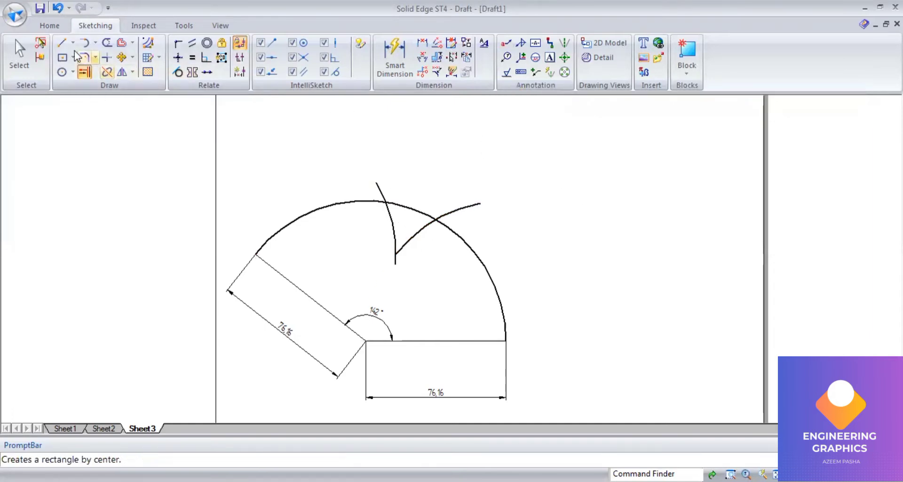
- Begin the line from the sector's apex through the arcs' crossing point
click(62, 43)
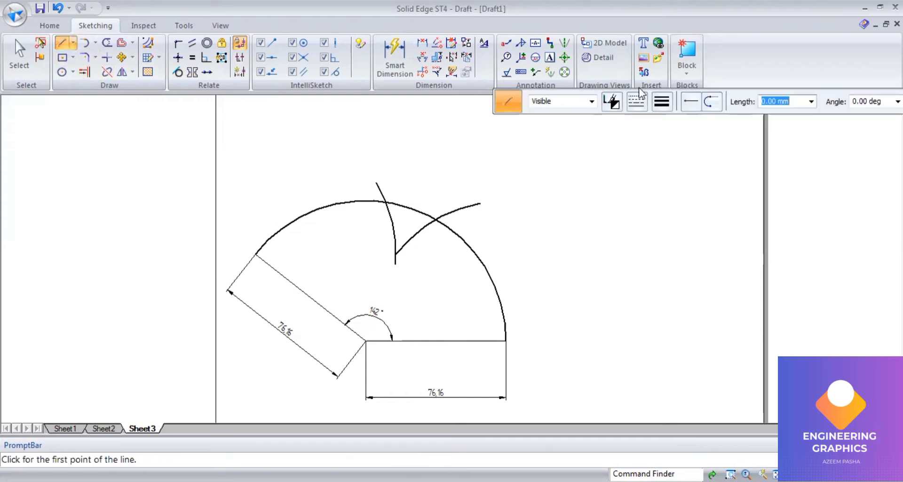
mouse_move(389, 338)
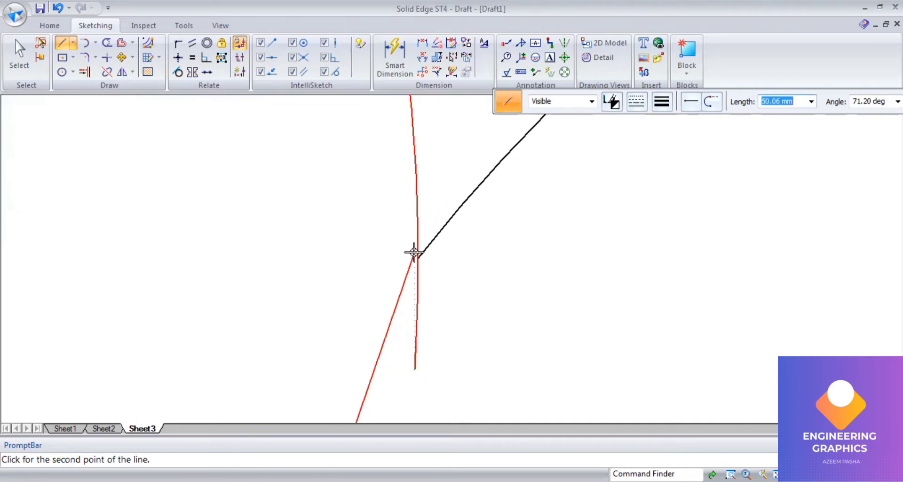
mouse_move(421, 264)
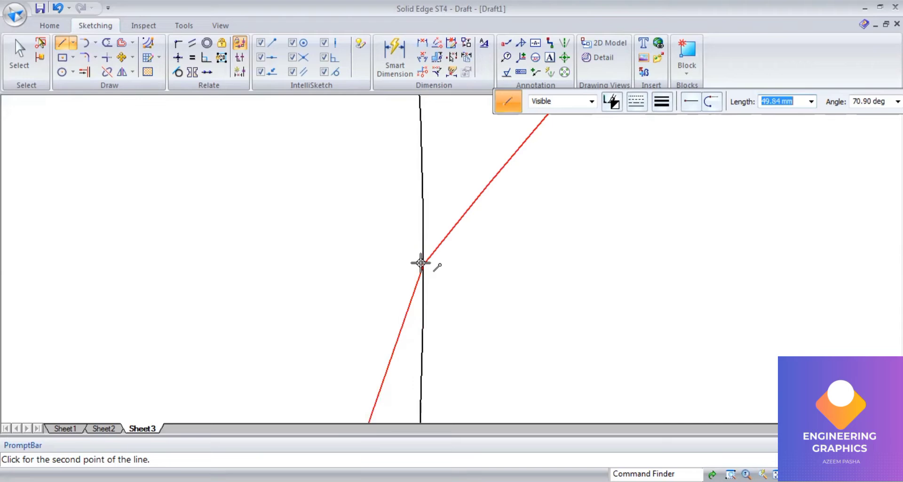
mouse_move(431, 269)
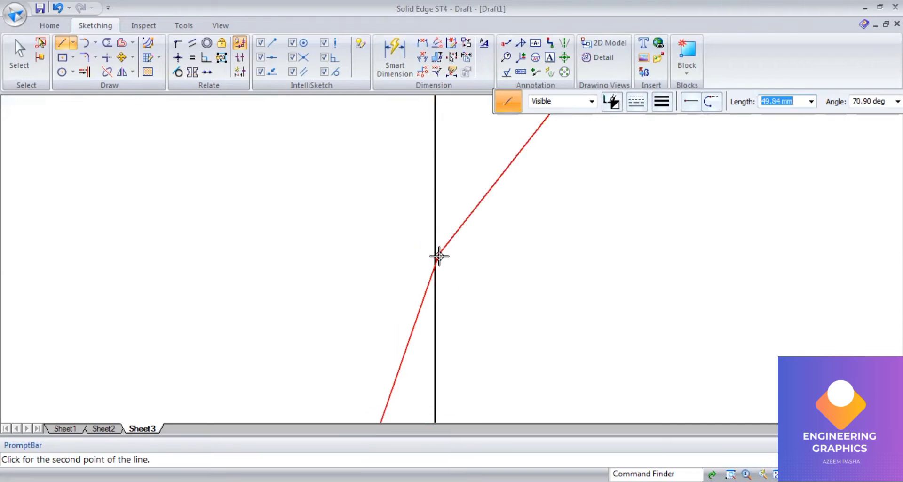
mouse_move(553, 275)
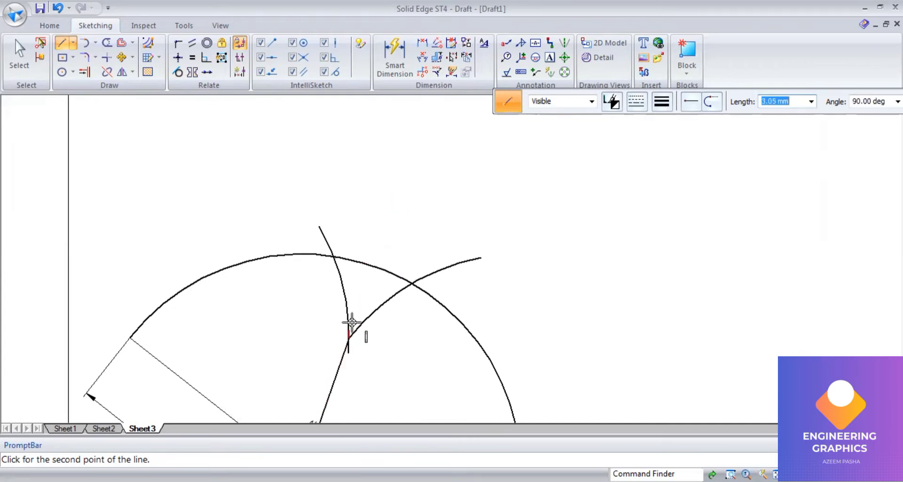
mouse_move(390, 215)
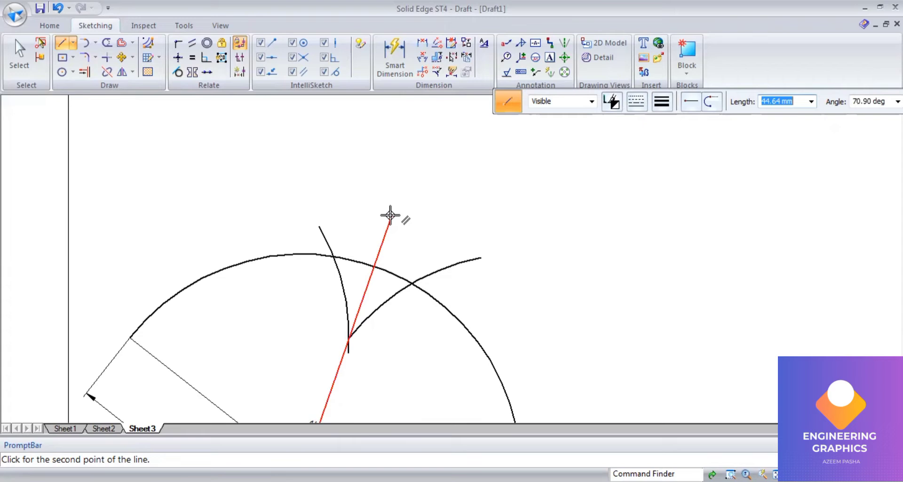
mouse_move(391, 203)
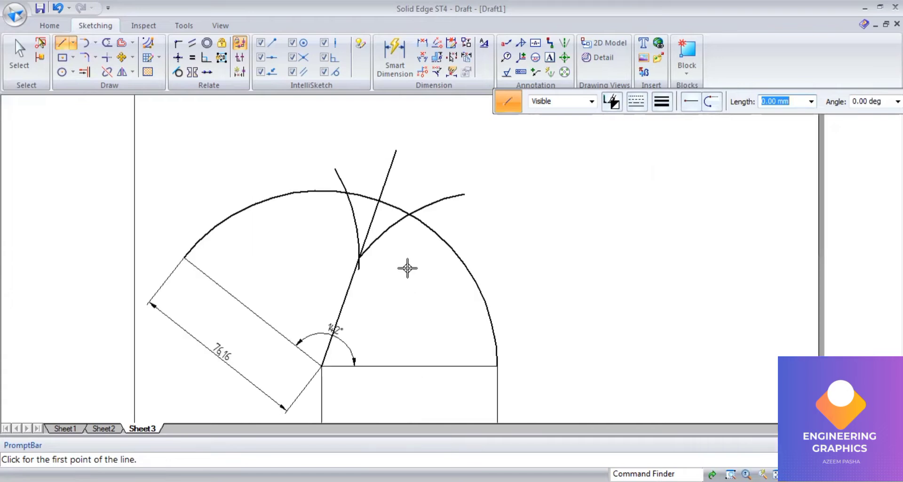
mouse_move(404, 246)
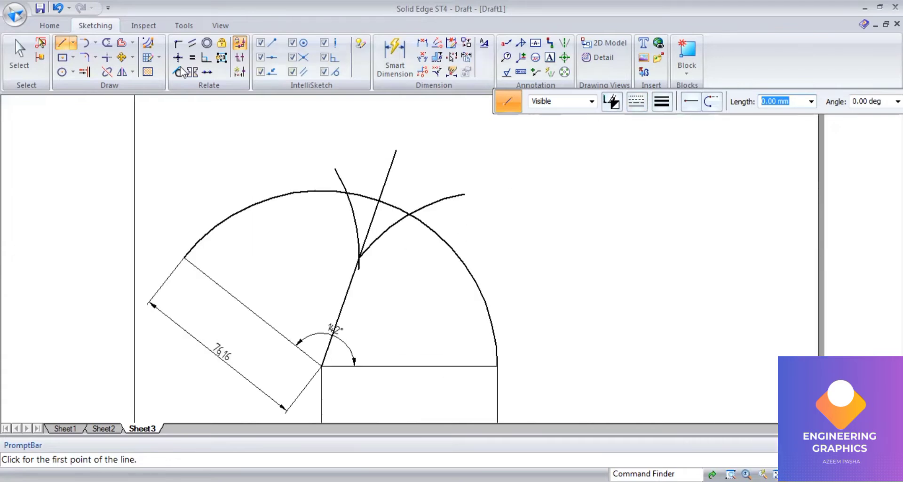
mouse_move(86, 56)
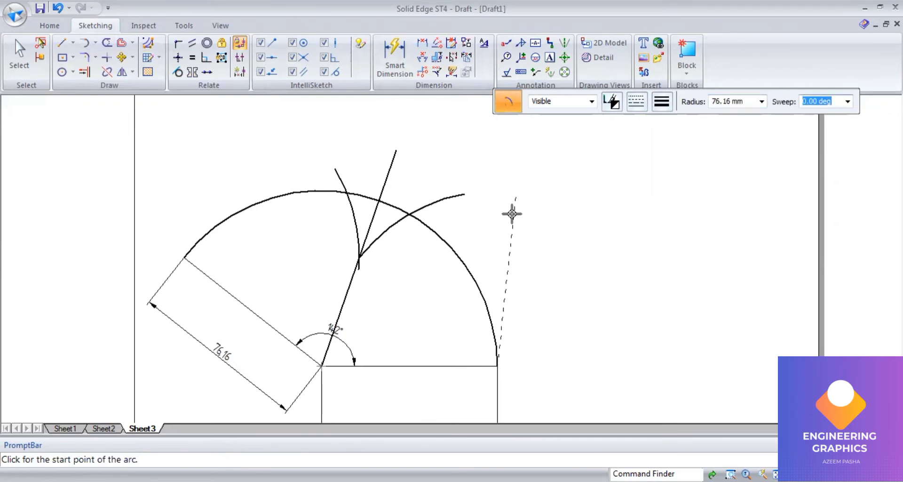
mouse_move(603, 266)
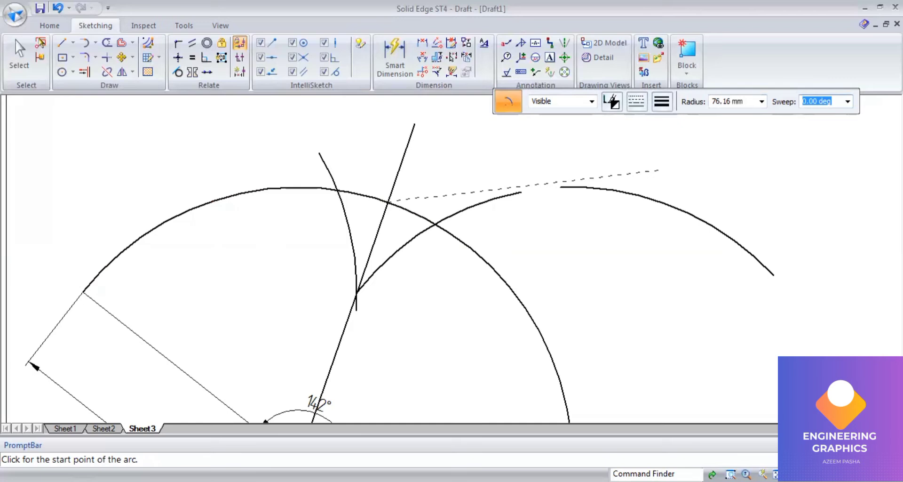
- Step off radius-76.16 construction arcs from the sector's end points, including one above the left side
click(386, 303)
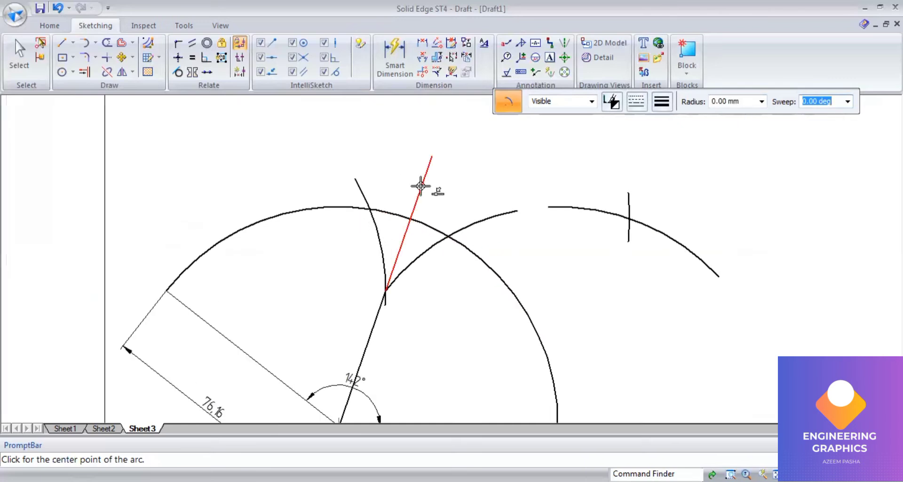
mouse_move(371, 157)
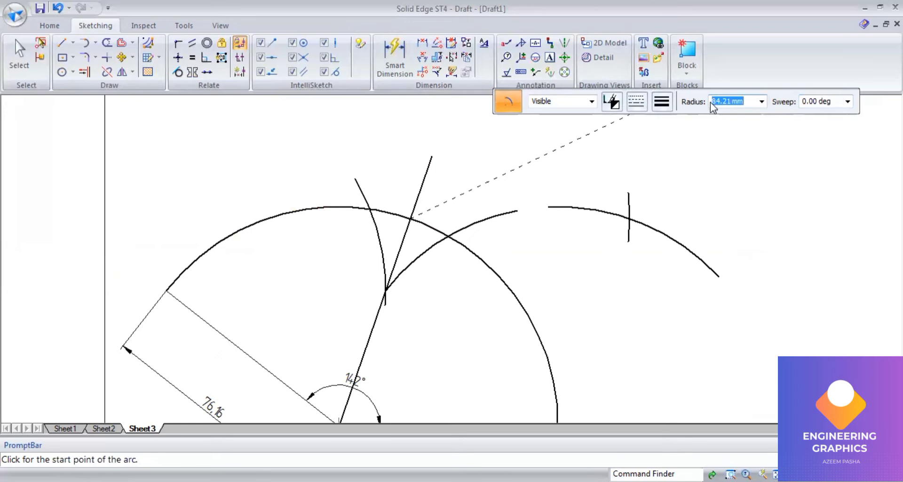
text(76.16)
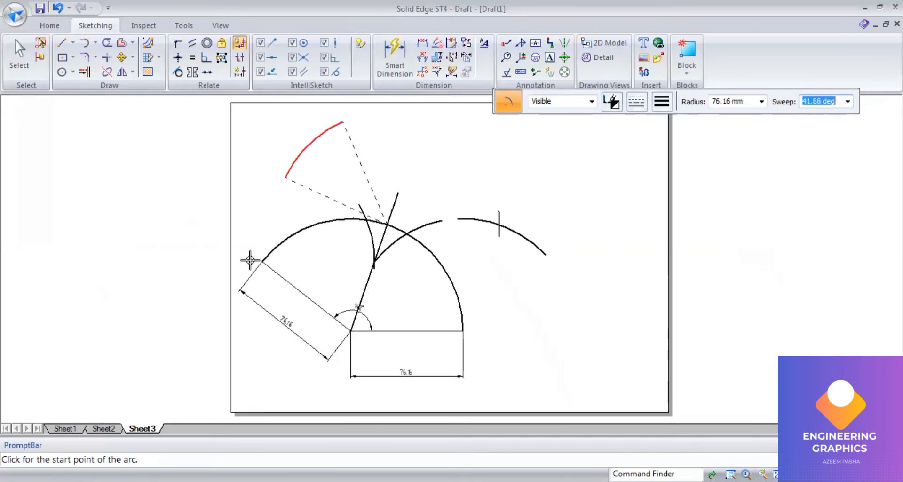
click(257, 258)
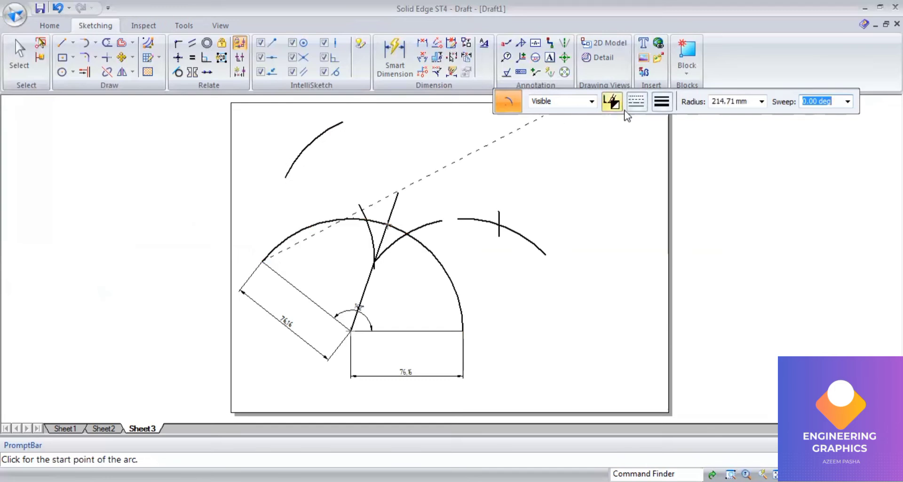
text(76.16 mm)
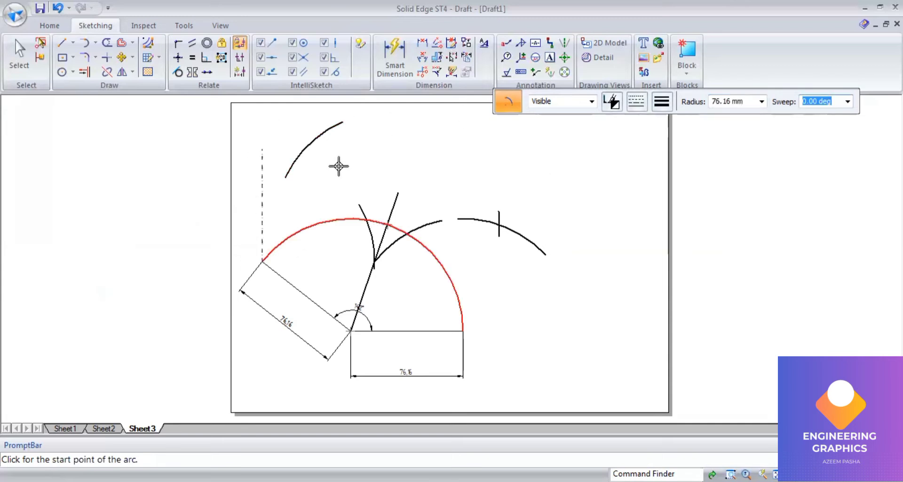
click(64, 43)
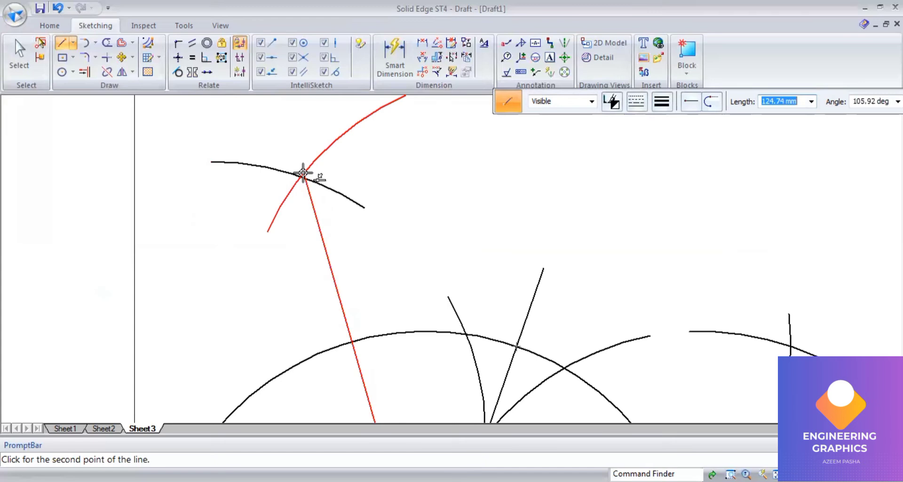
- Draw radial lines from the apex to each construction-arc intersection point
click(302, 176)
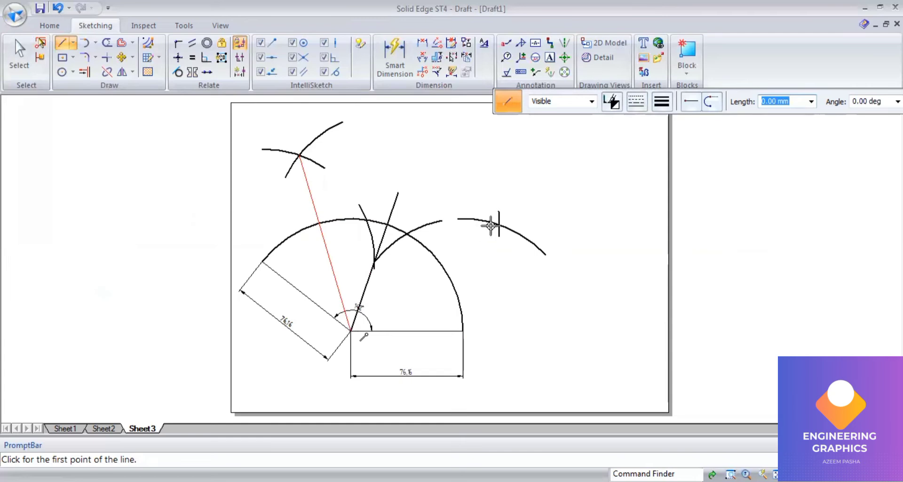
click(489, 224)
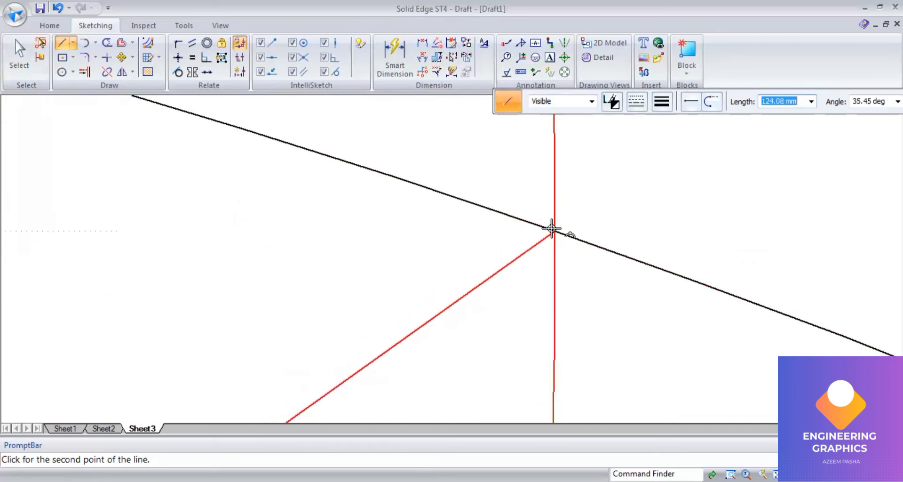
click(552, 226)
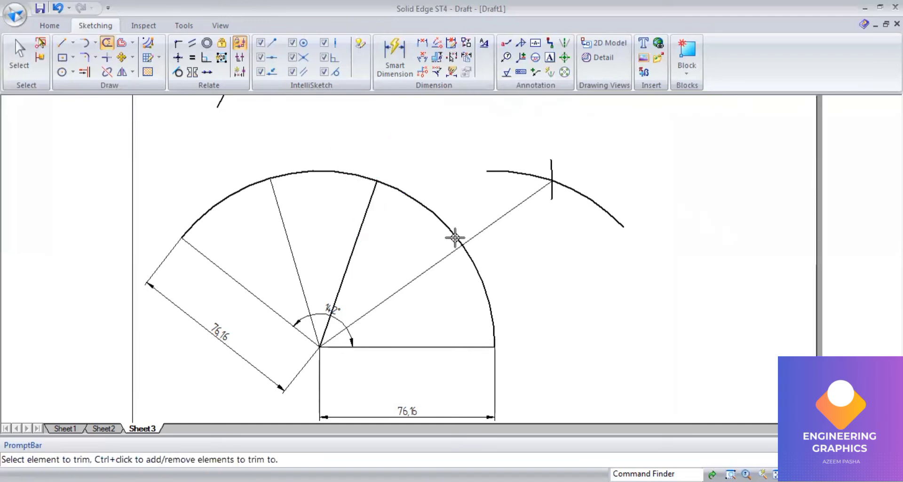
- Trim the radial line's overrun beyond the sector arc
click(455, 238)
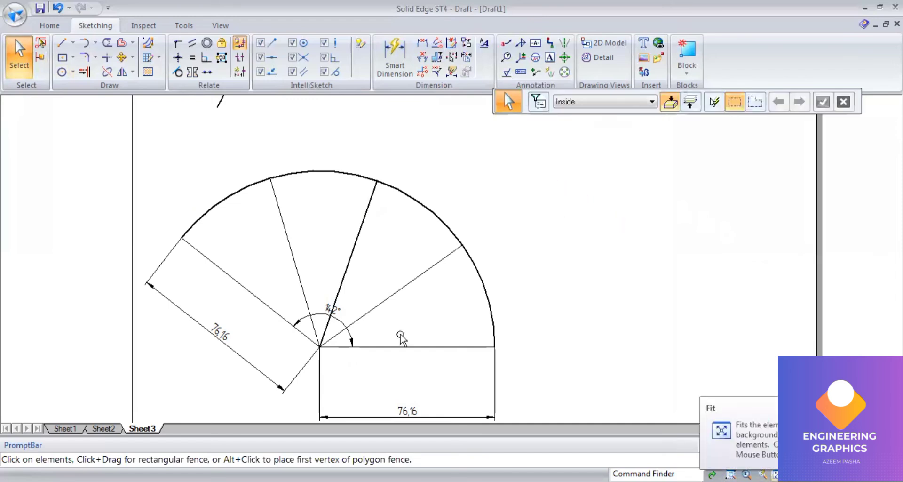
- Dimension the 35° angle from the sector's left edge, dismissing the placement error
click(395, 61)
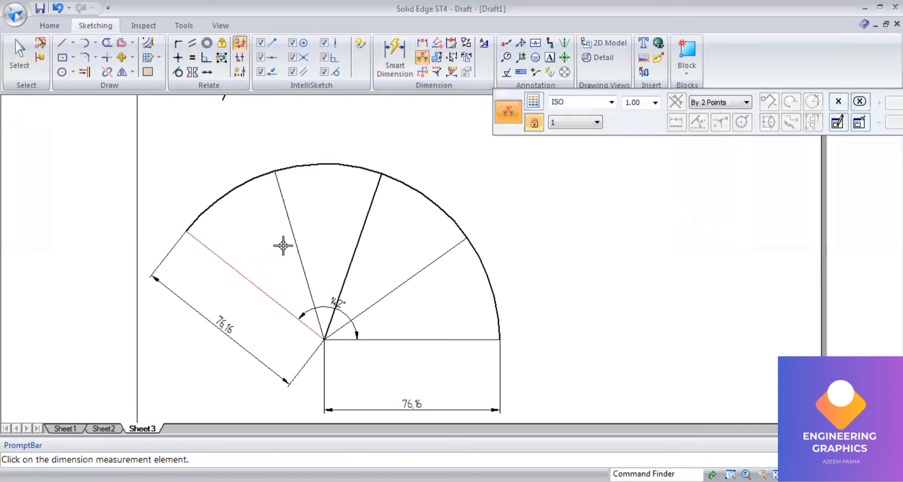
click(284, 245)
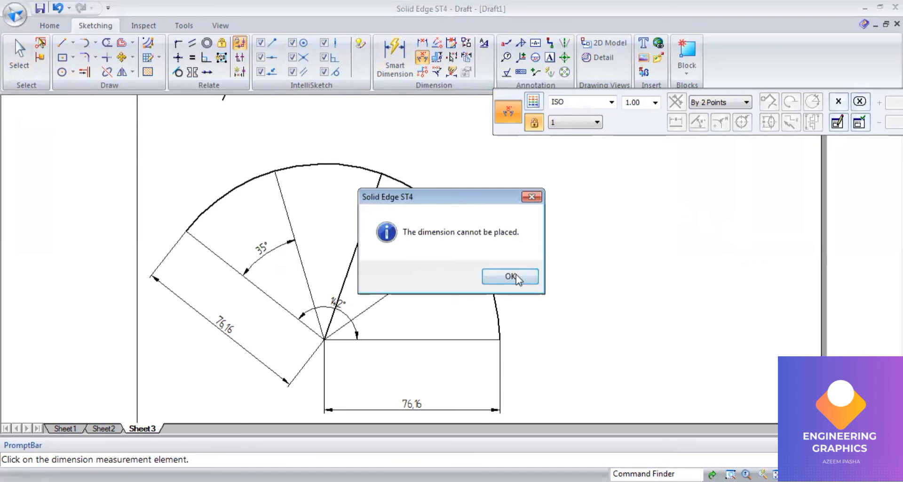
click(509, 277)
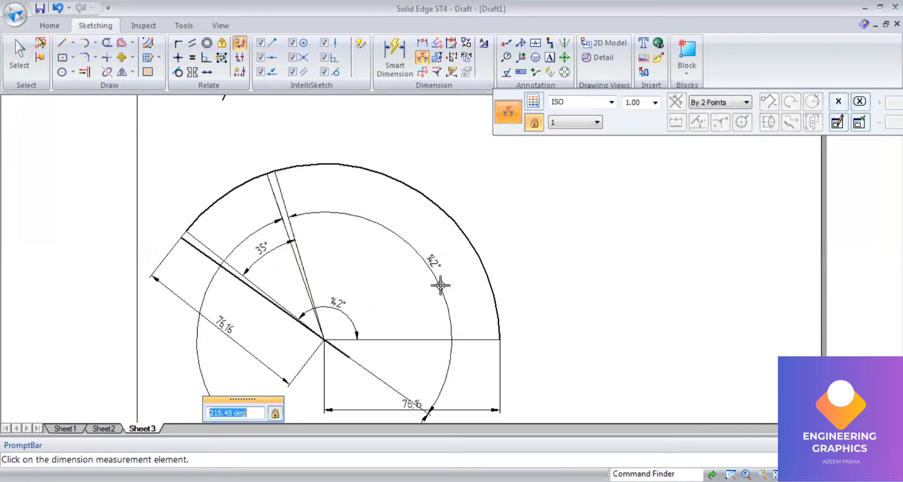
click(441, 285)
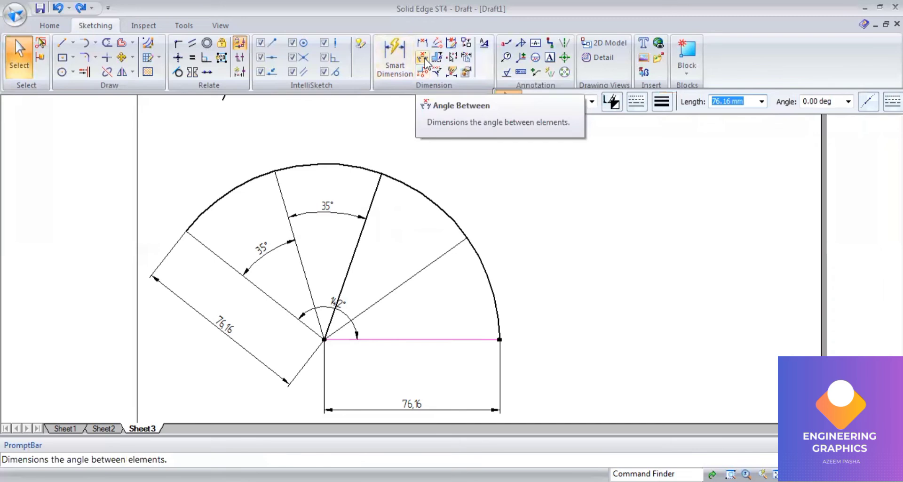
- Add the 35° angle dimension between radial lines in the rightmost part
click(422, 57)
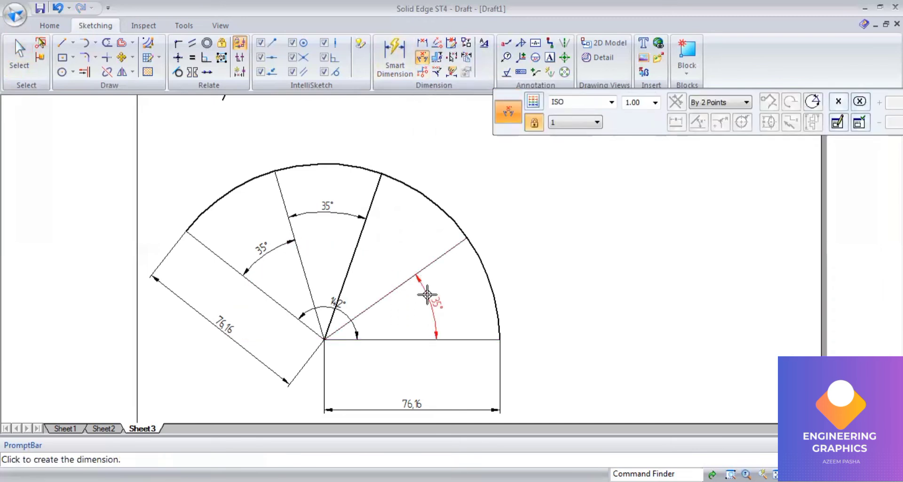
click(426, 295)
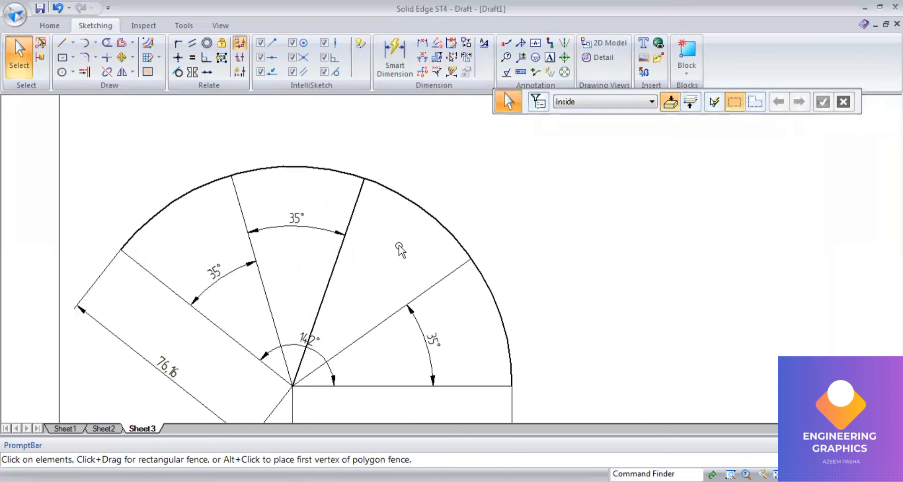
click(334, 259)
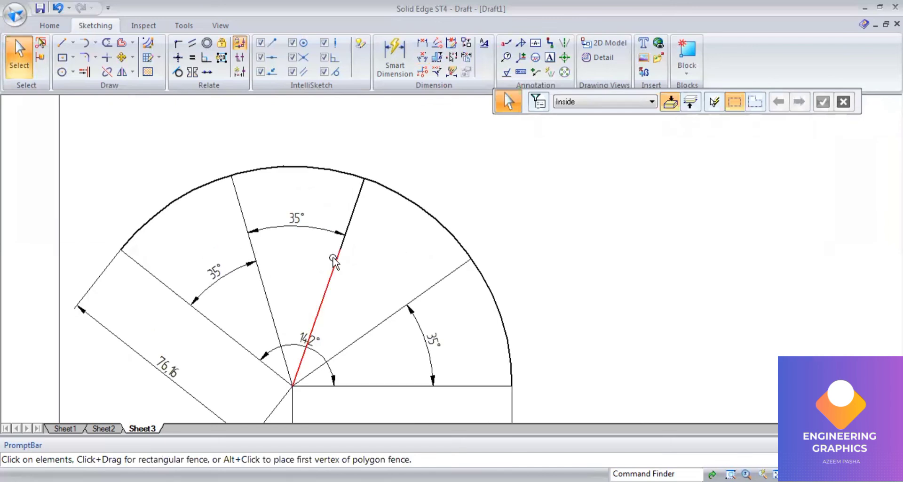